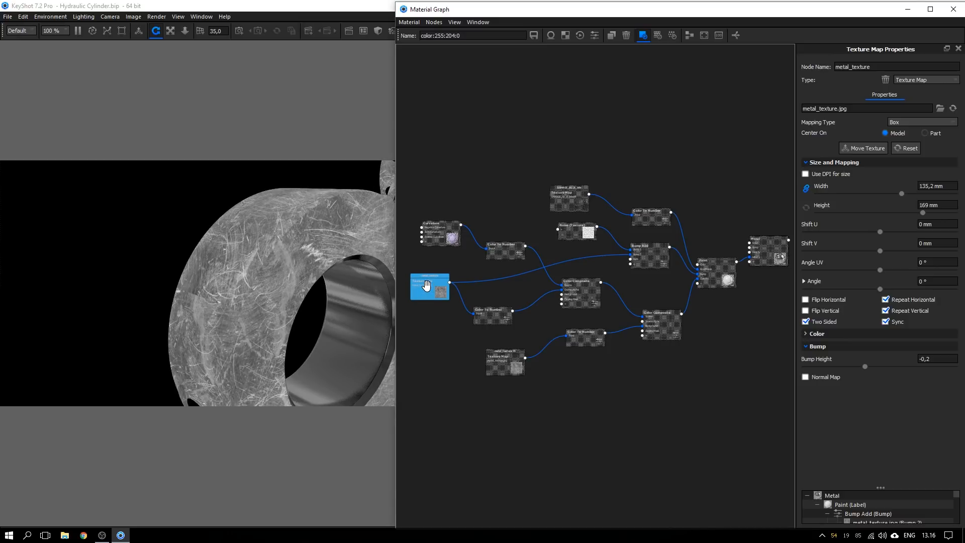
Step: Set the metal texture to Cylinder mapping, centred on the part, and reset its size
left_click(922, 122)
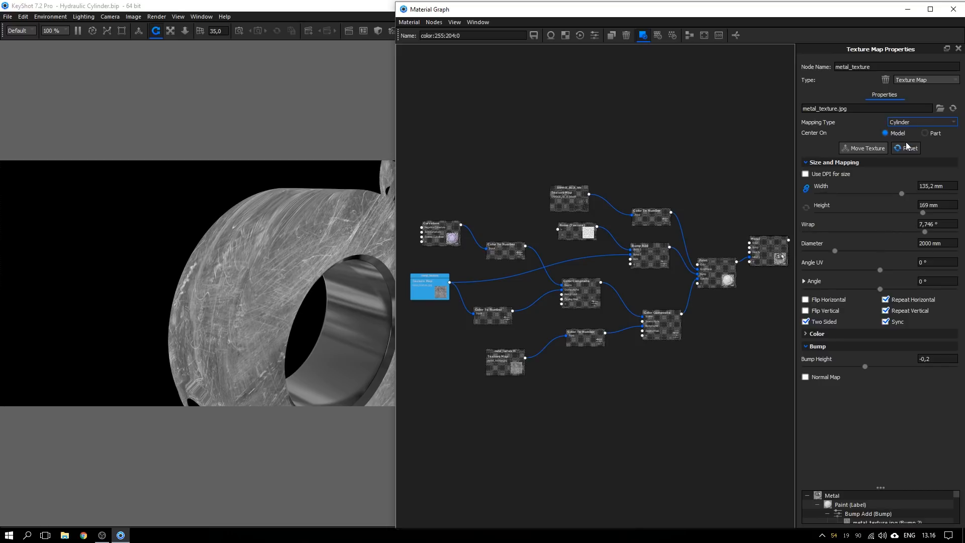
mouse_move(935, 135)
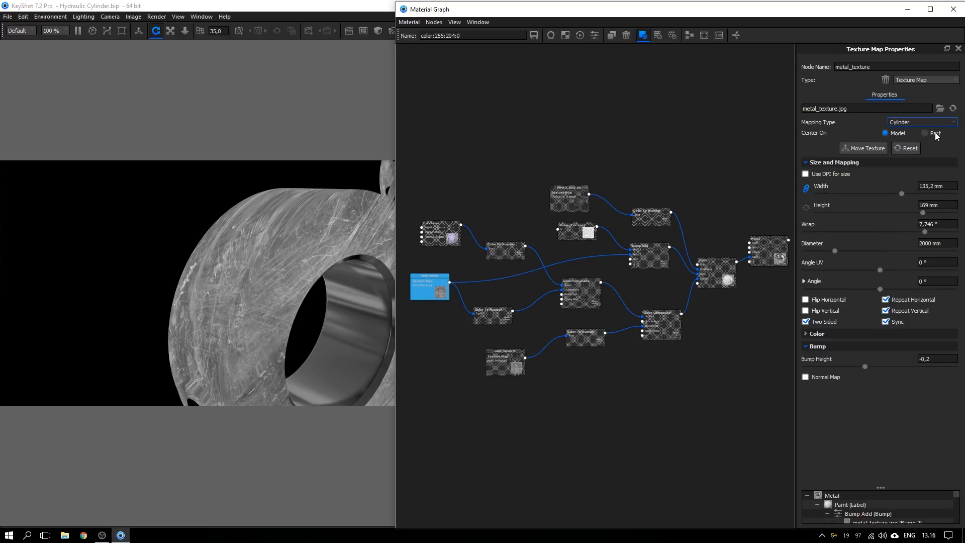
left_click(928, 133)
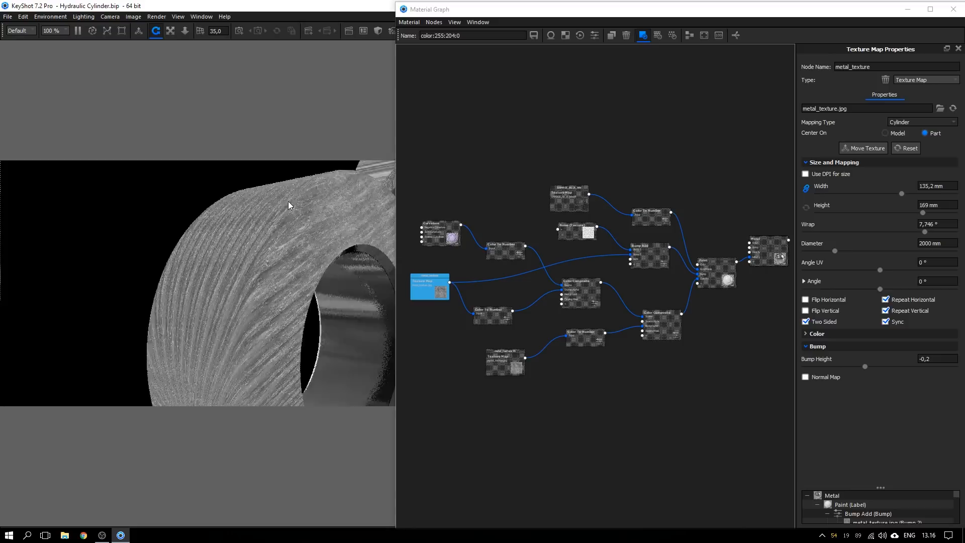
left_click(865, 148)
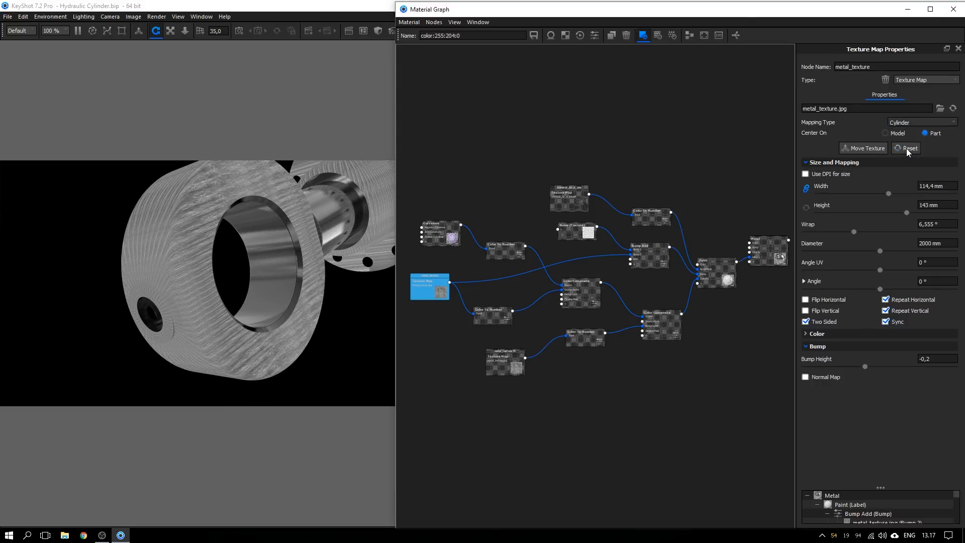
left_click(921, 121)
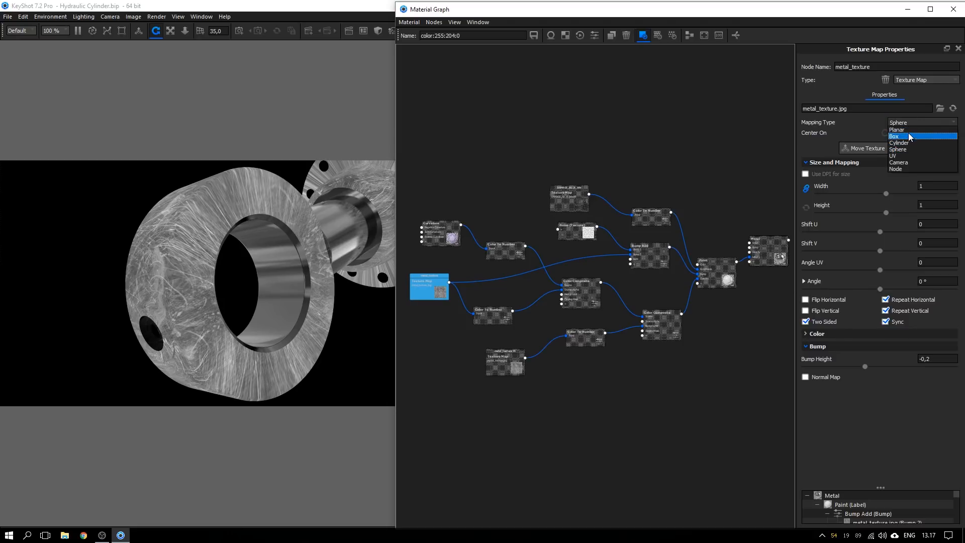
Step: Change the metal texture's Mapping Type to Box
left_click(894, 136)
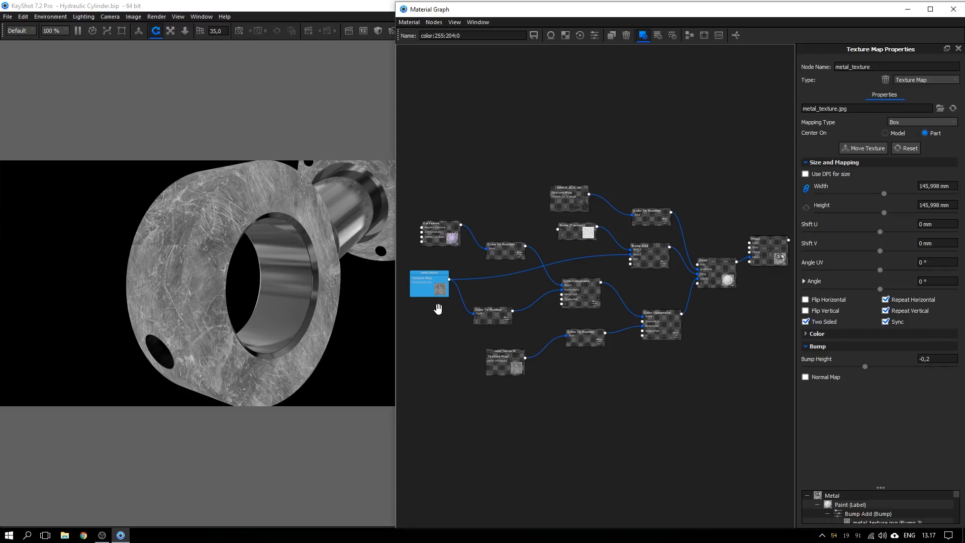
Step: Add a Tri-Planar texture node to the metal material's graph
right_click(428, 328)
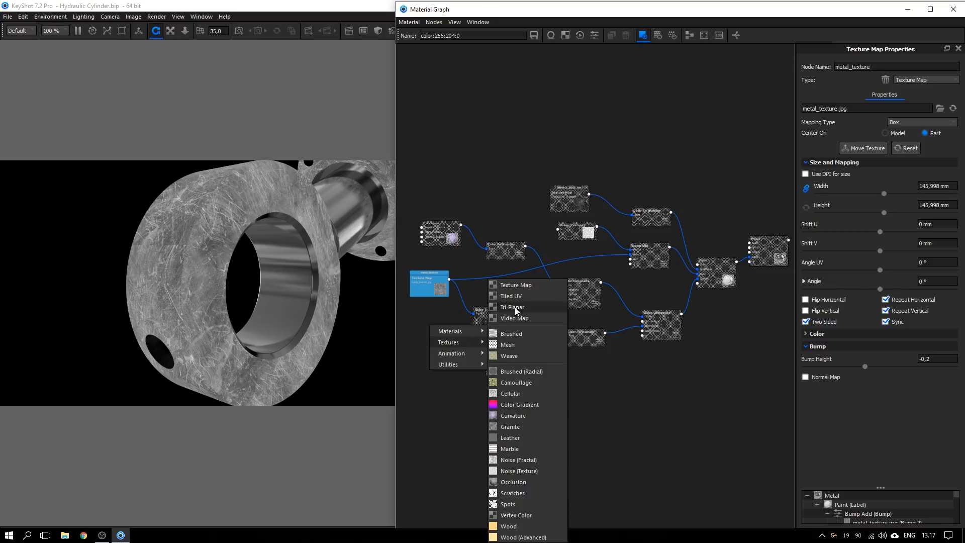
left_click(516, 284)
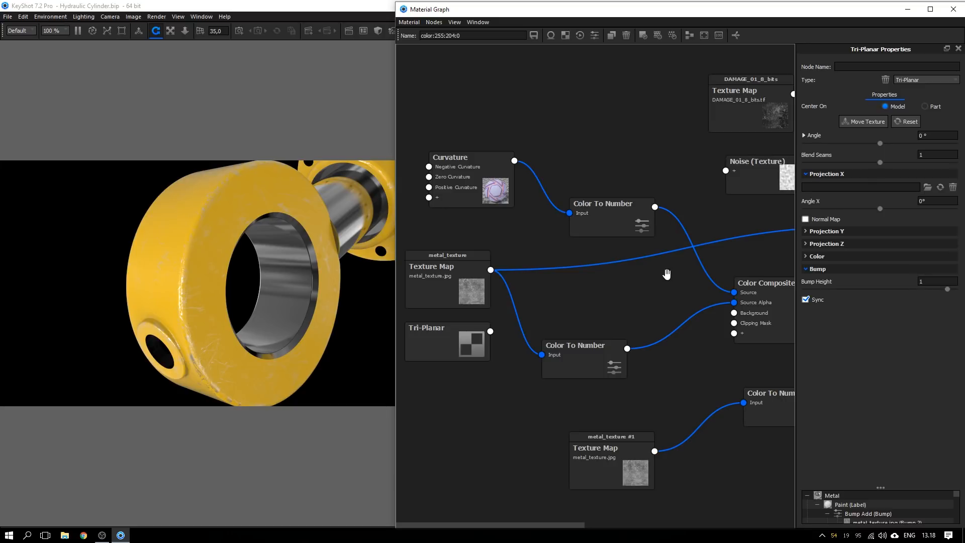
mouse_move(651, 260)
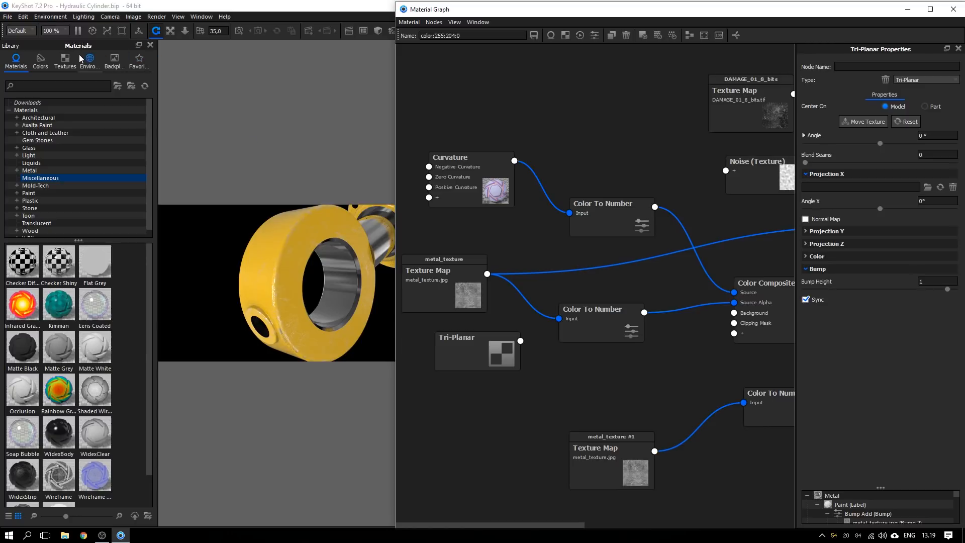
Step: Find metal_texture in the Textures library and apply it to the Tri-Planar X projection
left_click(868, 523)
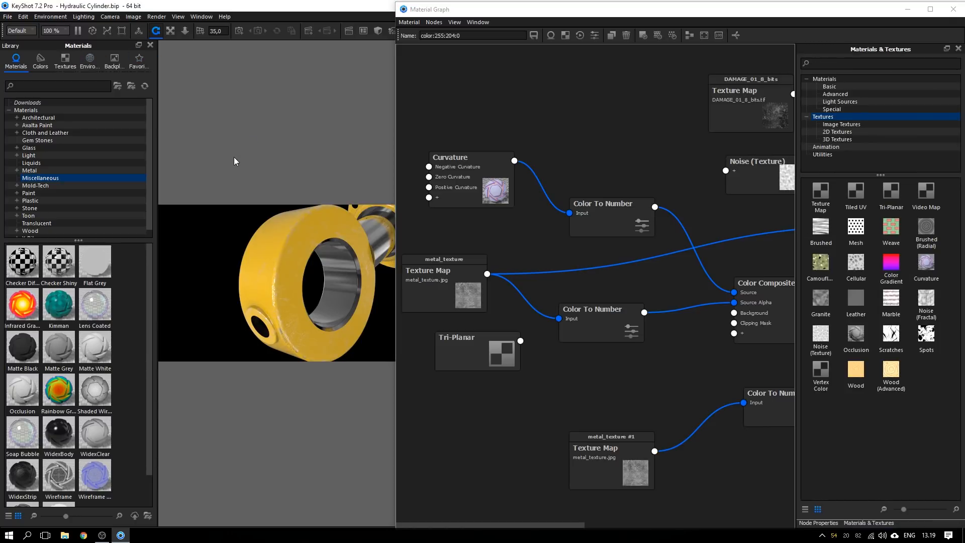
mouse_move(245, 99)
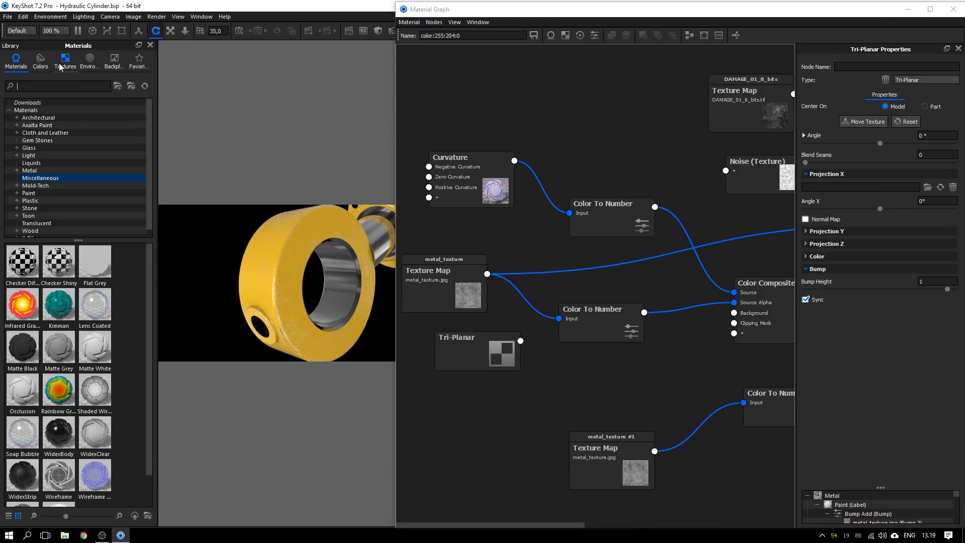
left_click(64, 62)
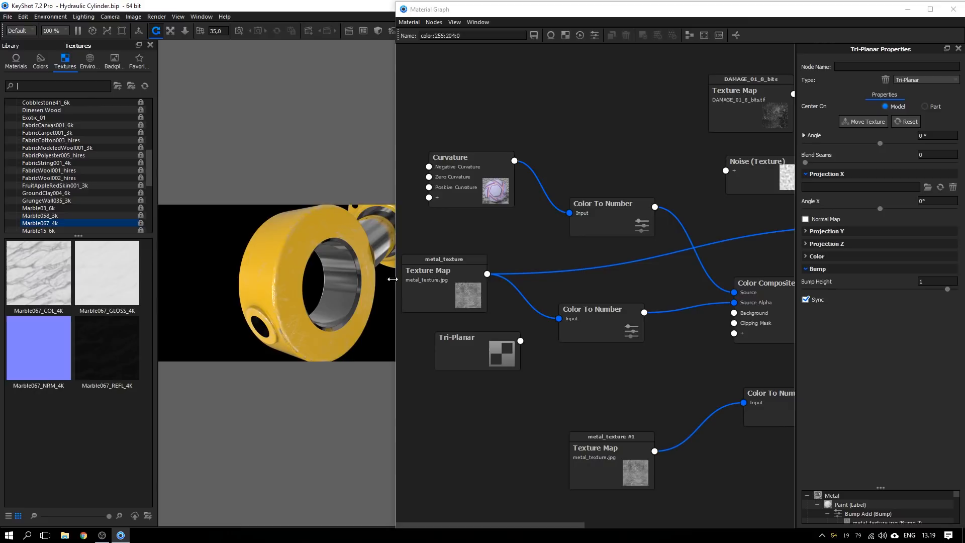
type("metal_texture")
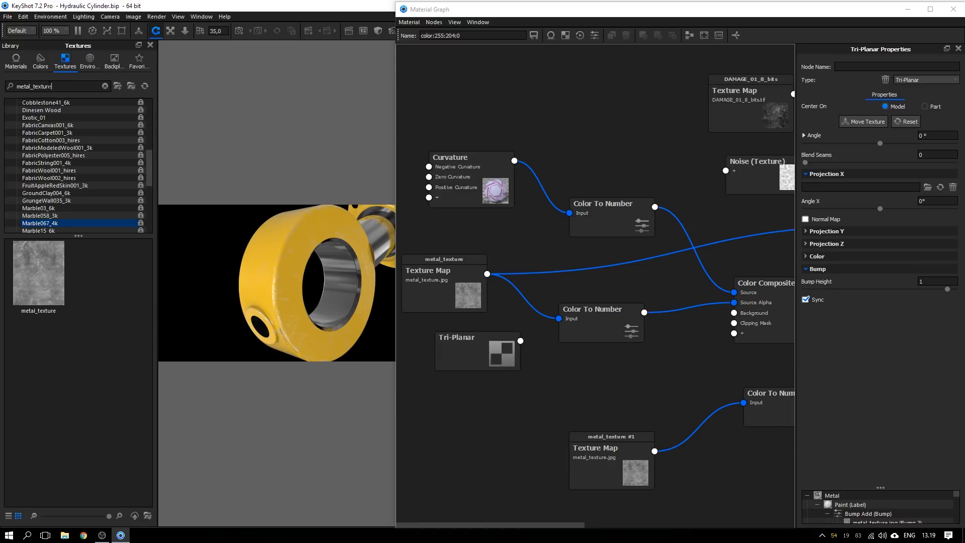
left_click(38, 275)
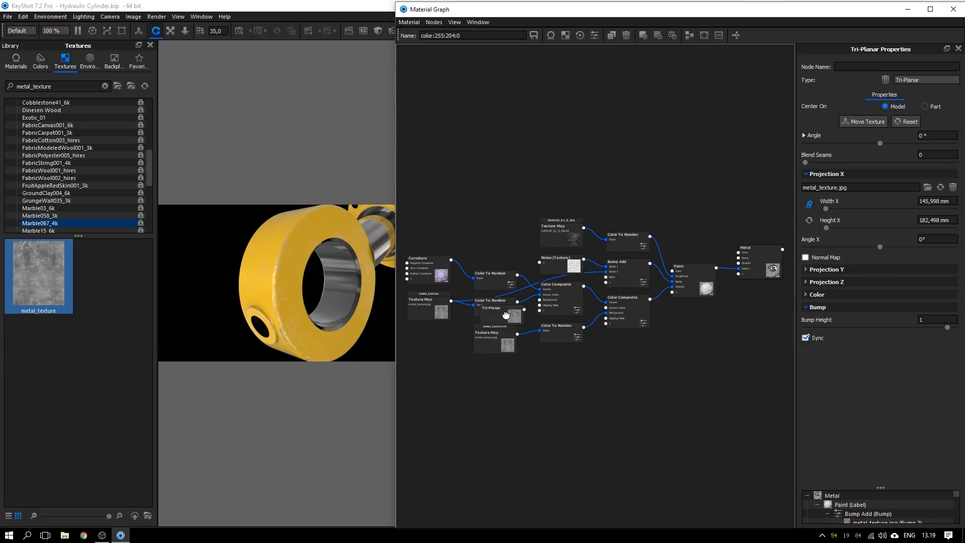
scroll("up", 3)
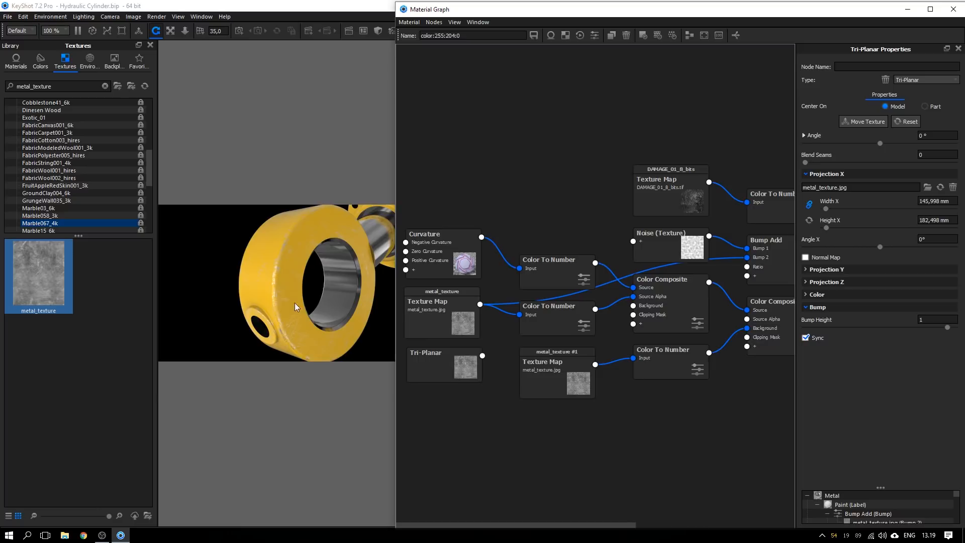
mouse_move(205, 97)
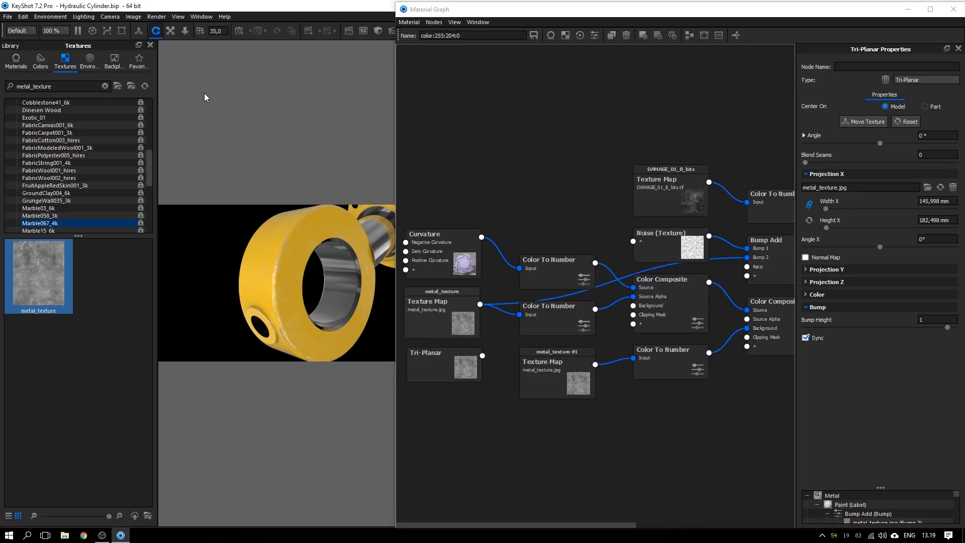
Step: Select the metal_texture map node, then preview the Tri-Planar node on the cylinder
left_click(16, 61)
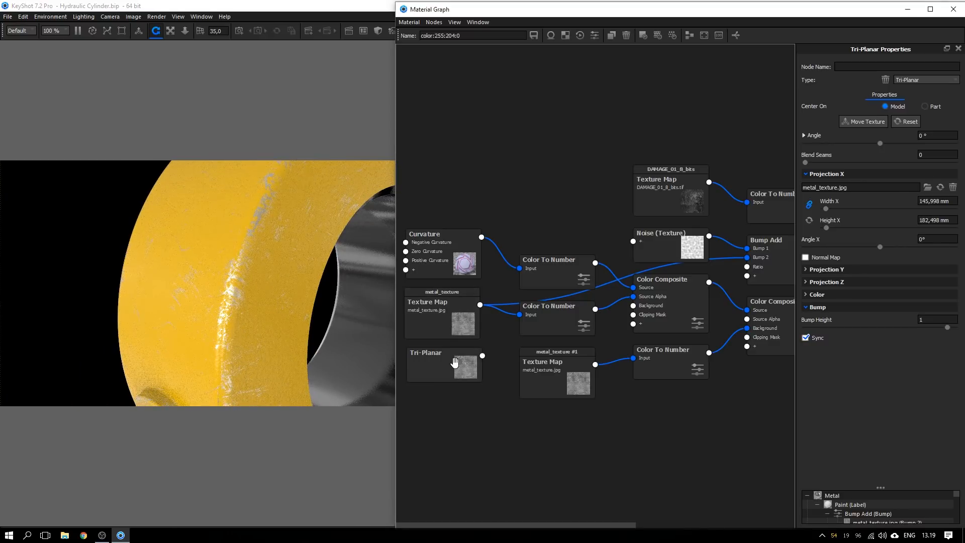
left_click(444, 365)
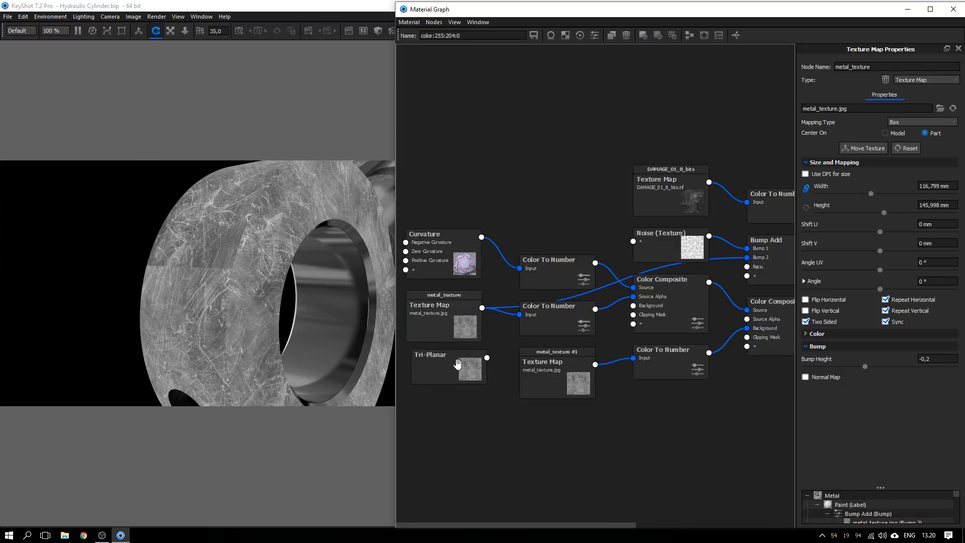
left_click(438, 367)
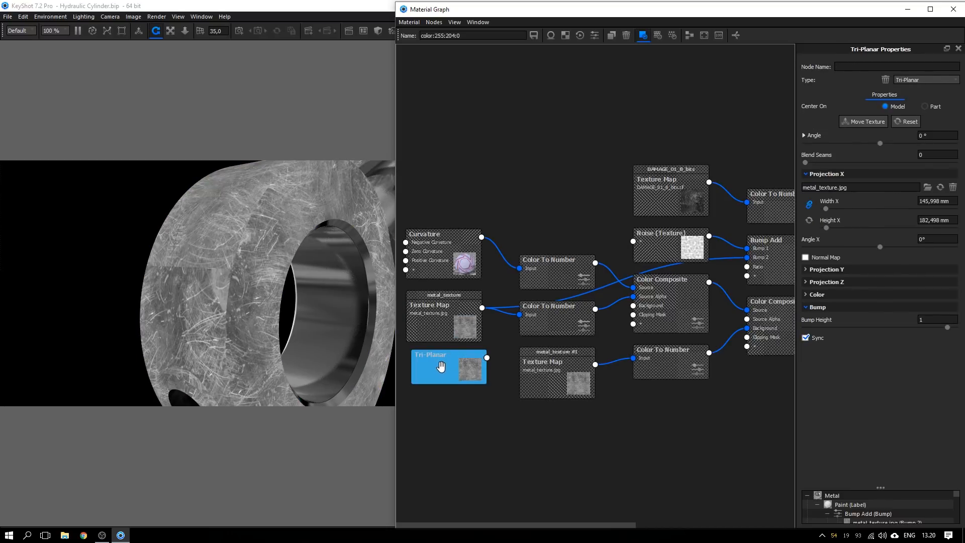
mouse_move(805, 165)
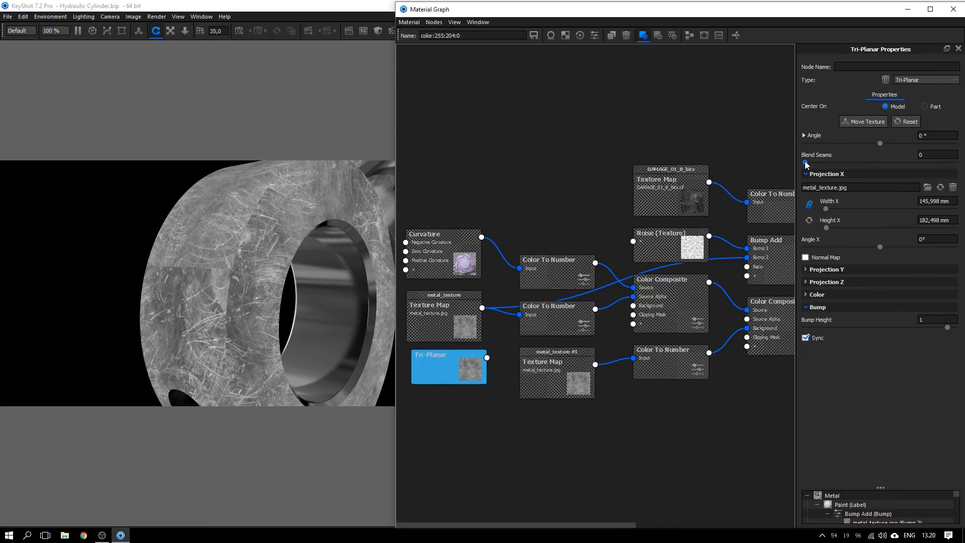
Step: Raise Tri-Planar Blend Seams to 5, then reselect the metal_texture map node
left_click_drag(825, 162, 842, 162)
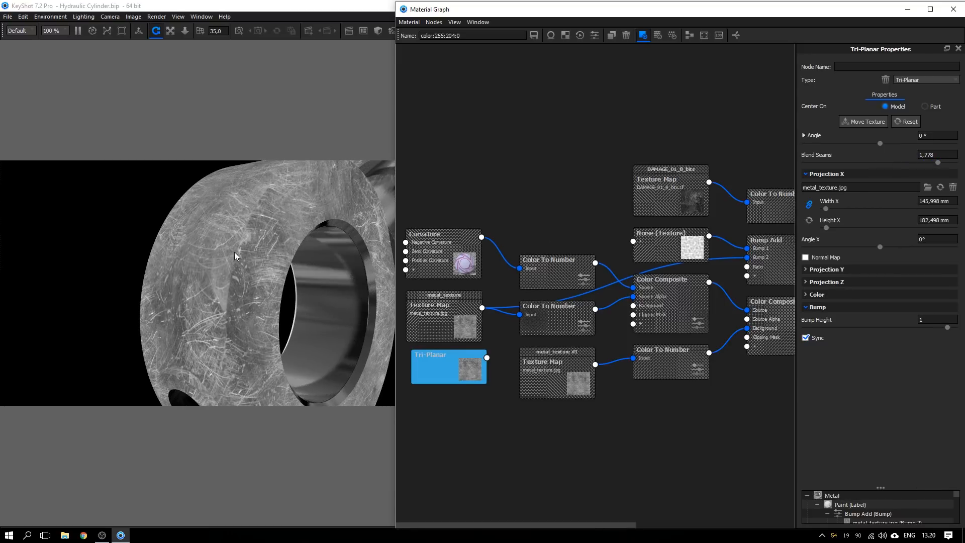
triple_click(935, 155)
type("3")
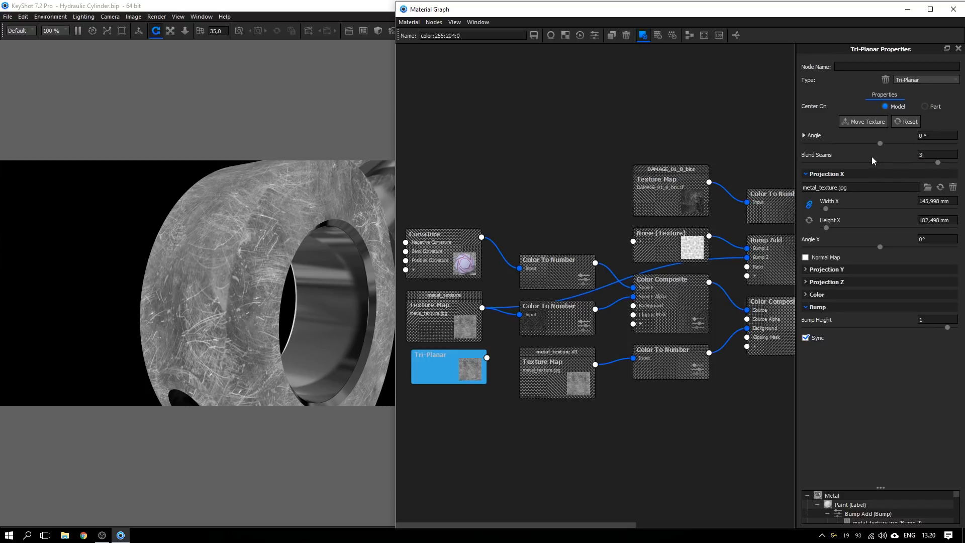
triple_click(936, 154)
type("5")
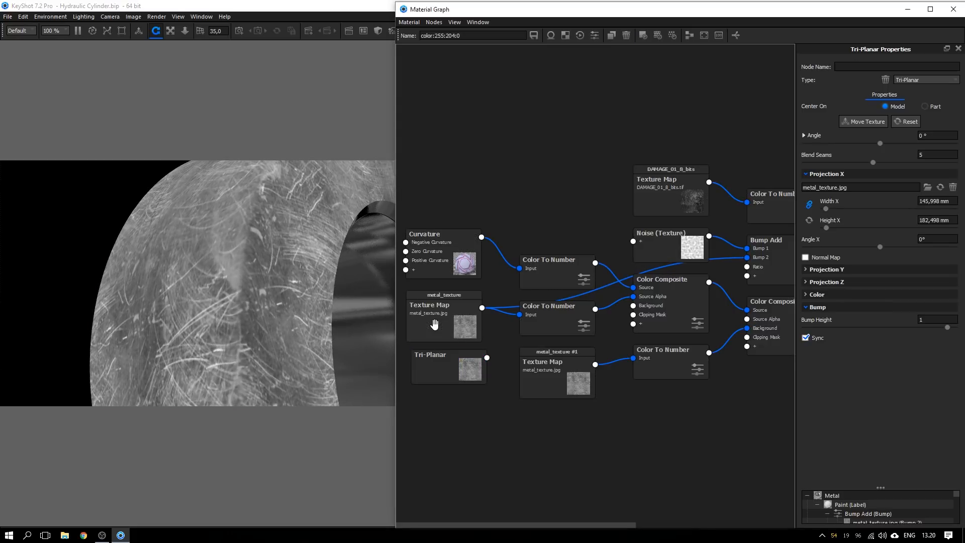
left_click(441, 316)
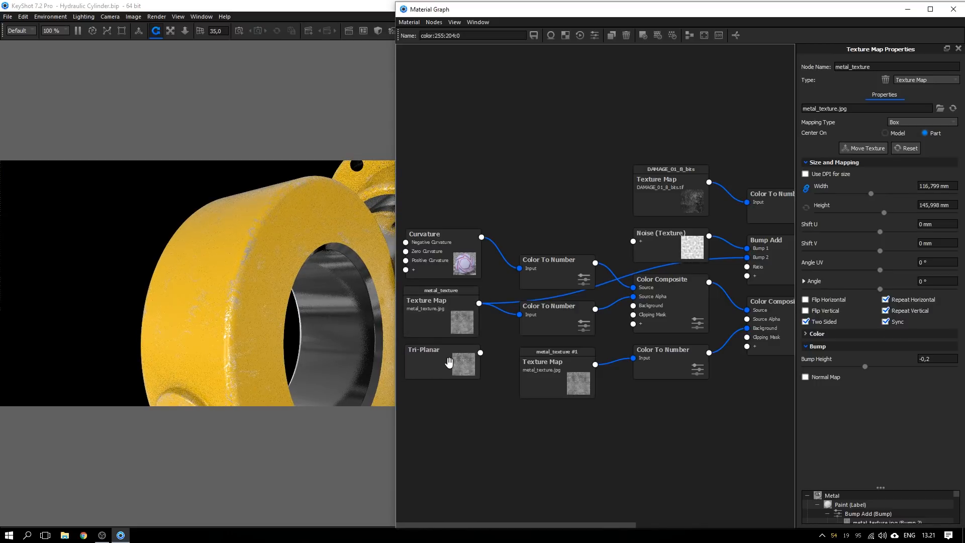
Step: Wire the Tri-Planar node in place of metal_texture with Bump Height -0.2
left_click(441, 362)
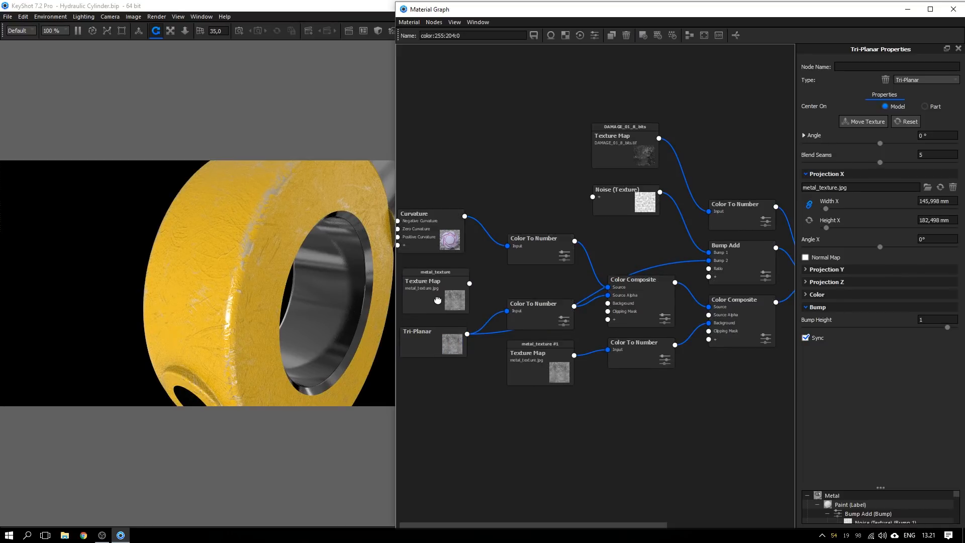
left_click(434, 288)
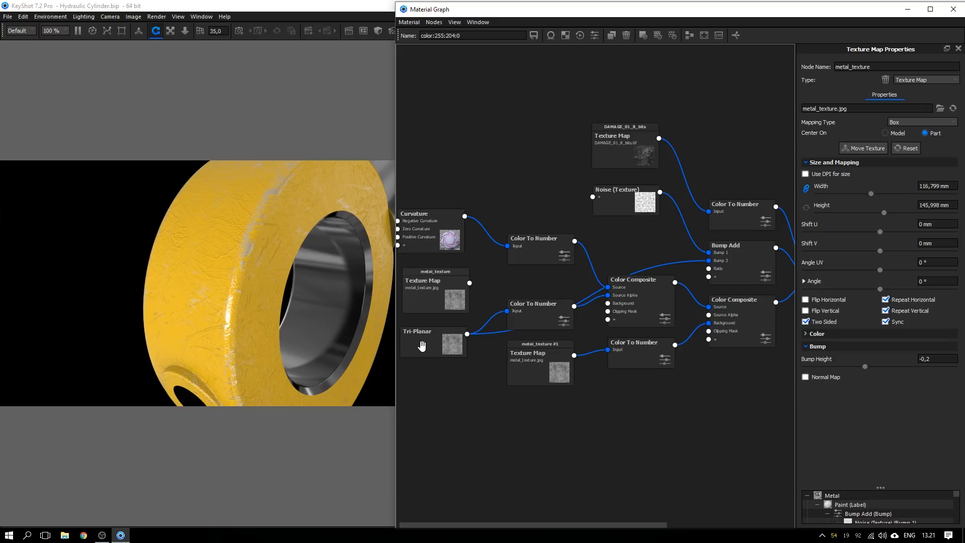
left_click(433, 342)
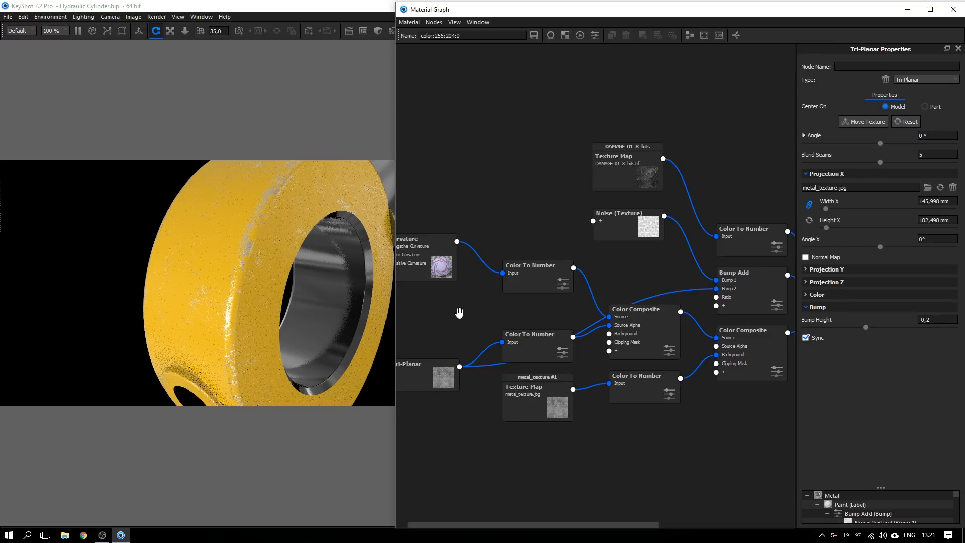
Step: Zoom out the graph and preview the texture map nodes, ending on DAMAGE_01_8_bits
scroll("down", 3)
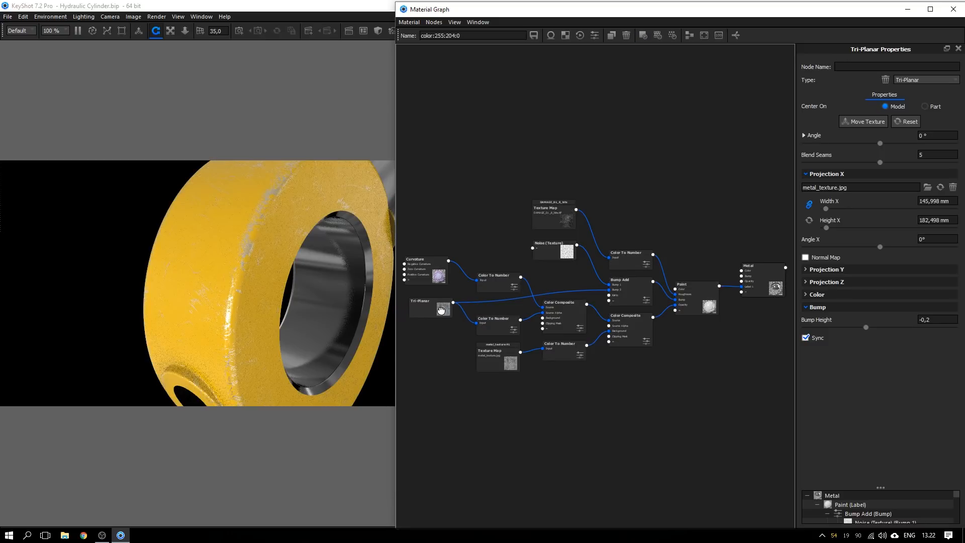
left_click(499, 357)
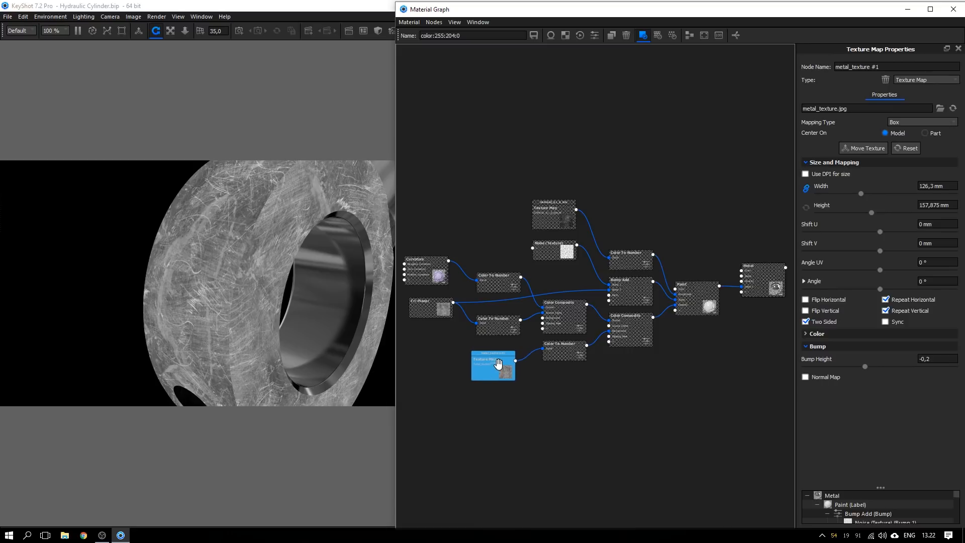
left_click(554, 209)
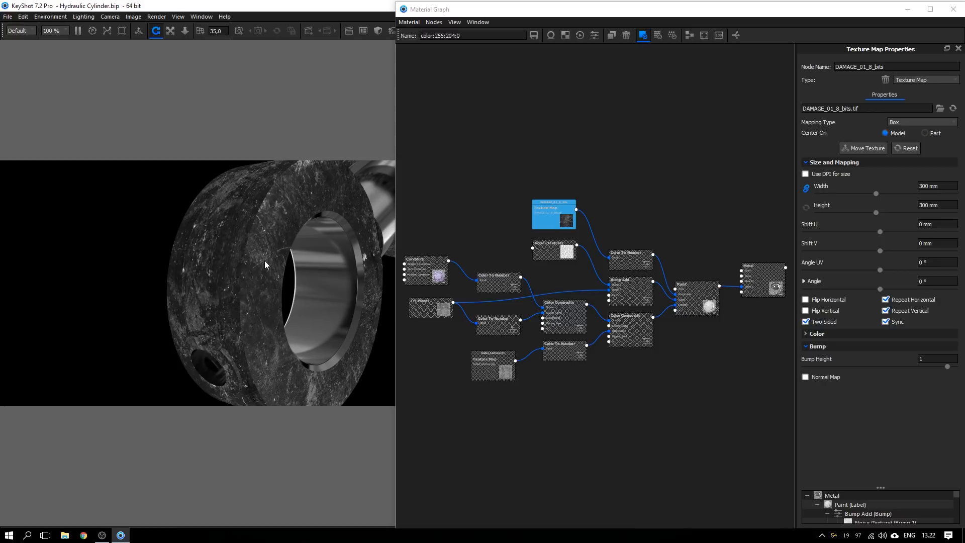
mouse_move(227, 245)
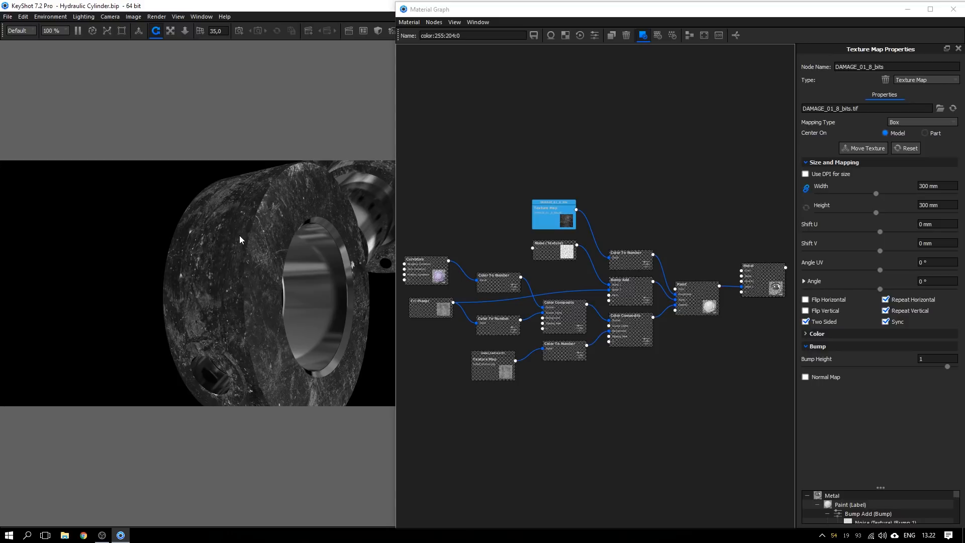
mouse_move(259, 226)
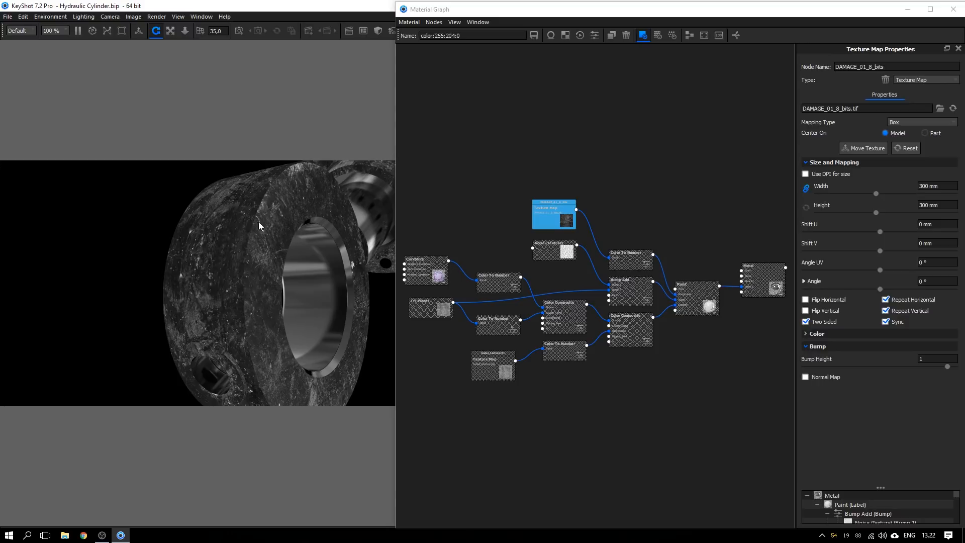